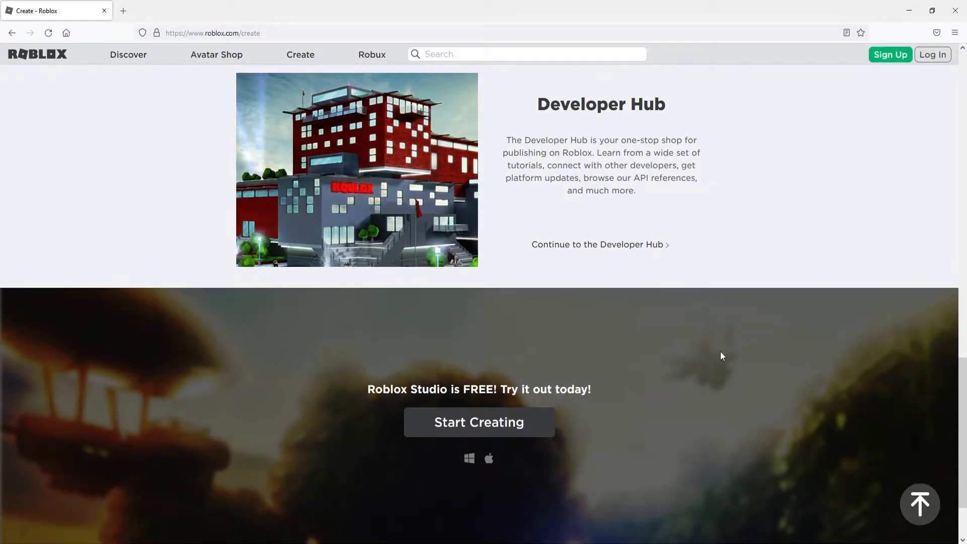
mouse_move(684, 363)
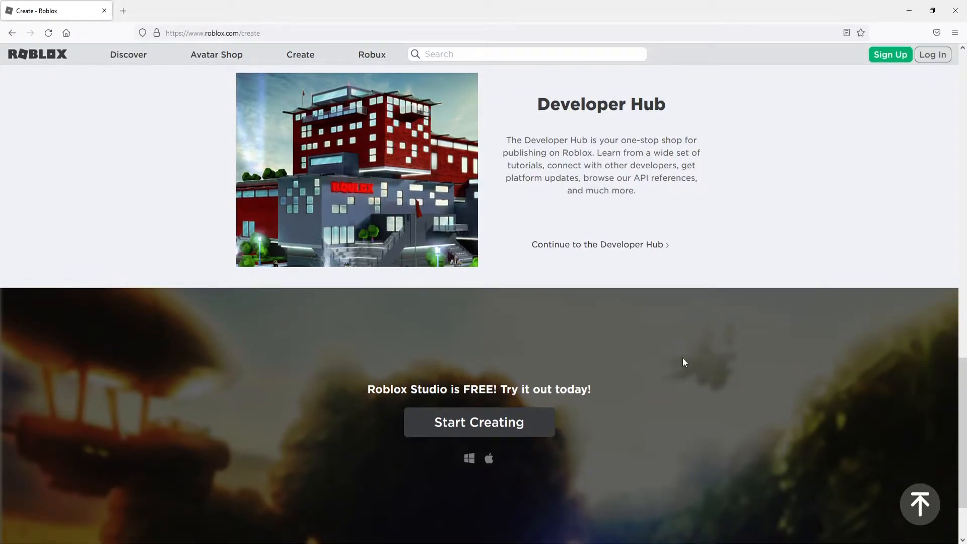
Step: Choose Start Creating on the Roblox Create page to get the Studio download prompt
click(478, 422)
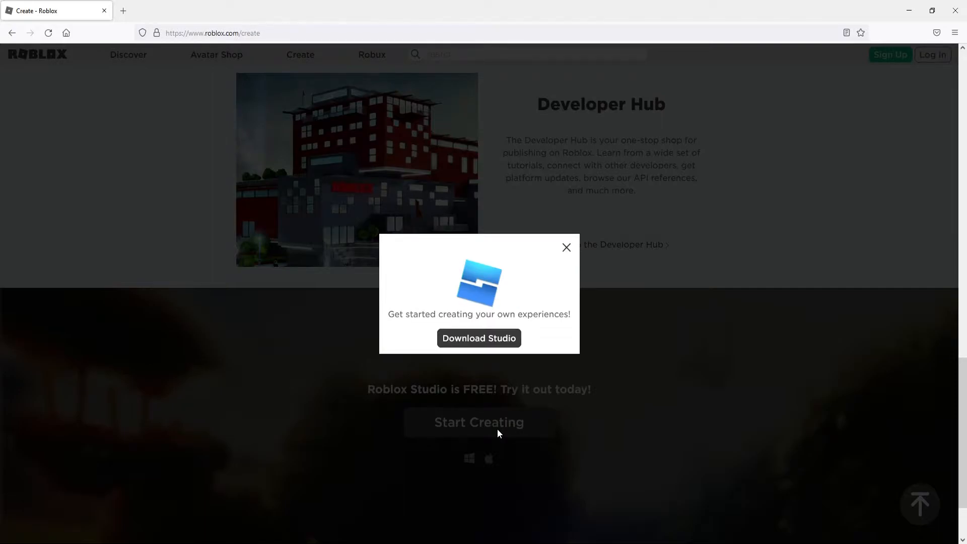
mouse_move(483, 345)
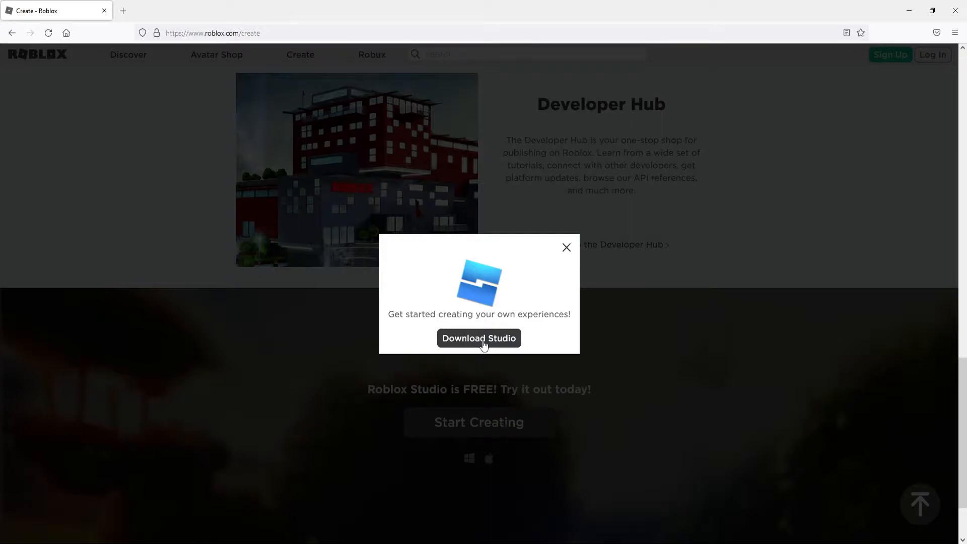
Step: Download the Roblox Studio installer from the popup prompt
click(478, 338)
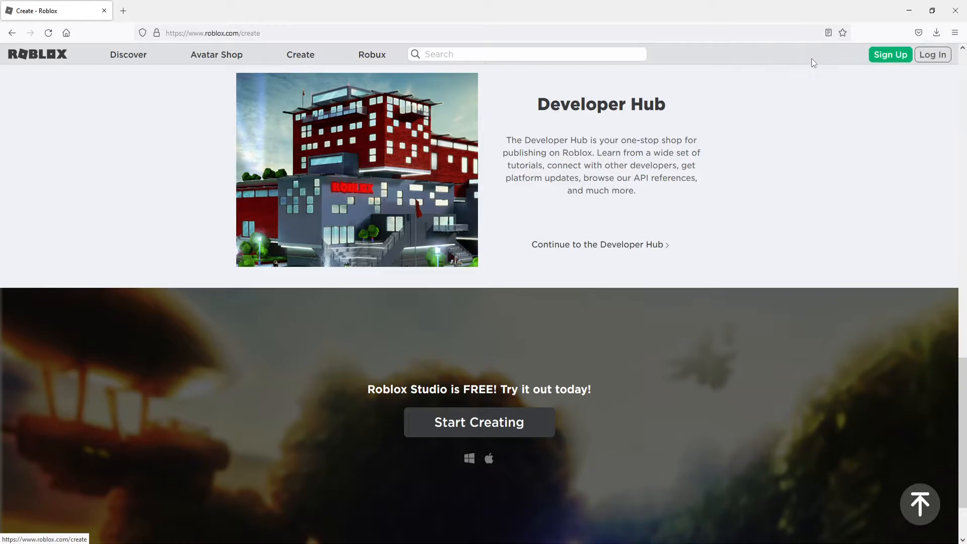
click(478, 422)
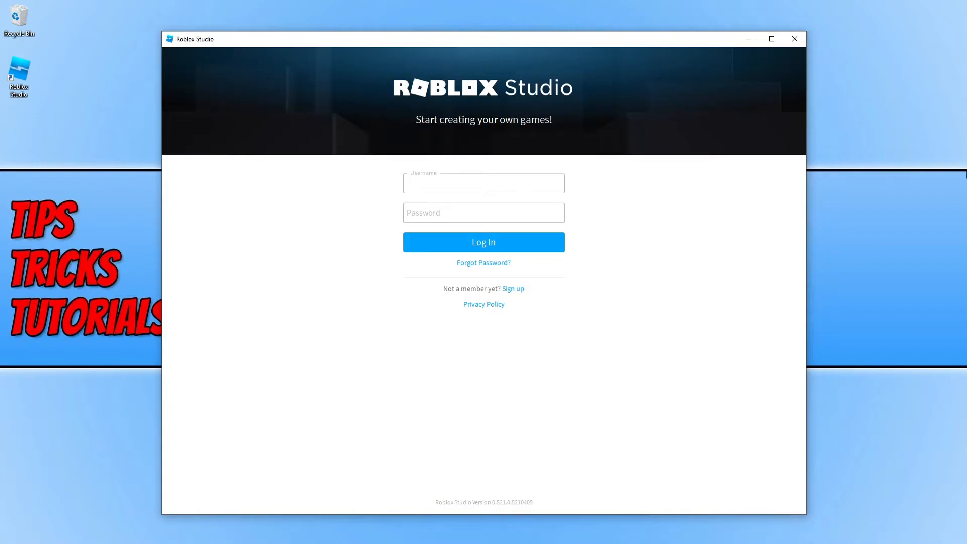
Step: Begin entering a username, then go to Sign up to create a Roblox account
click(483, 184)
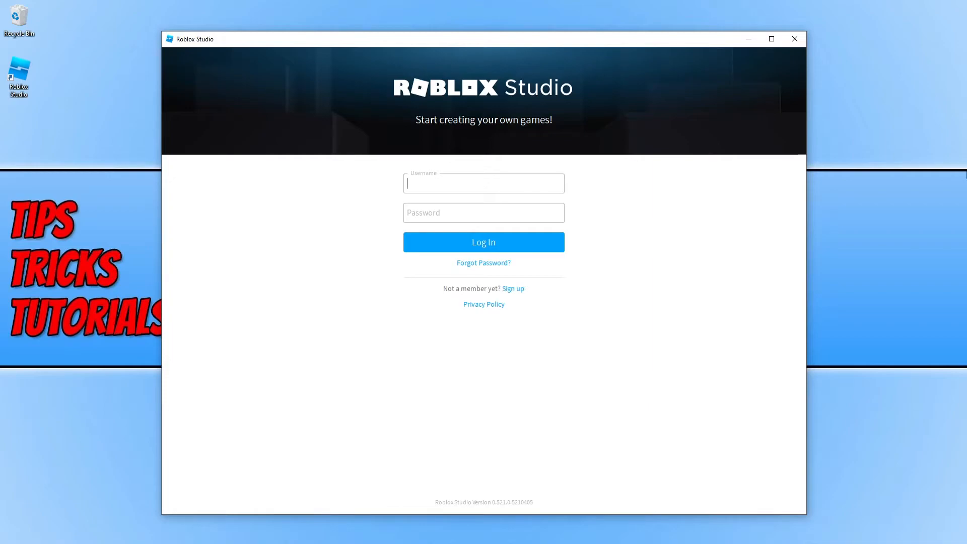
mouse_move(517, 290)
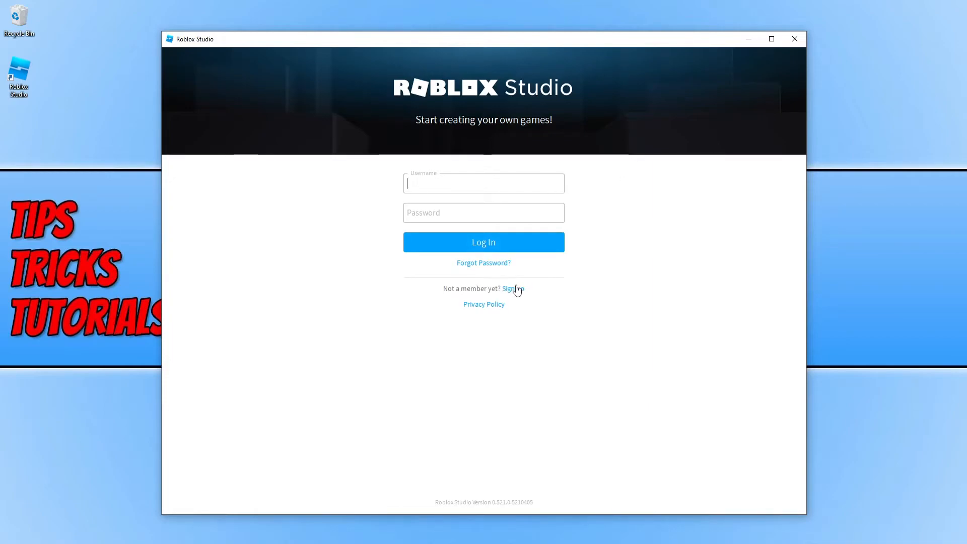
mouse_move(518, 291)
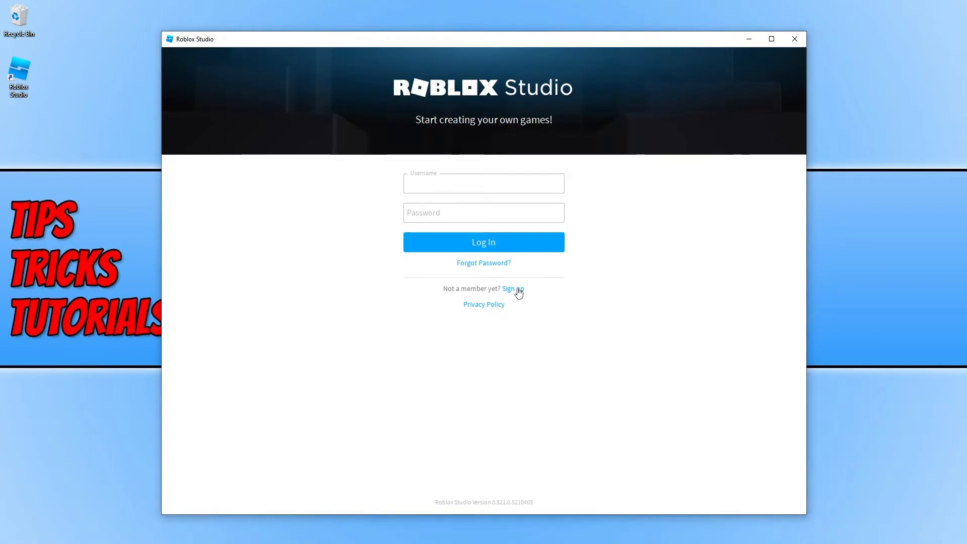
click(483, 242)
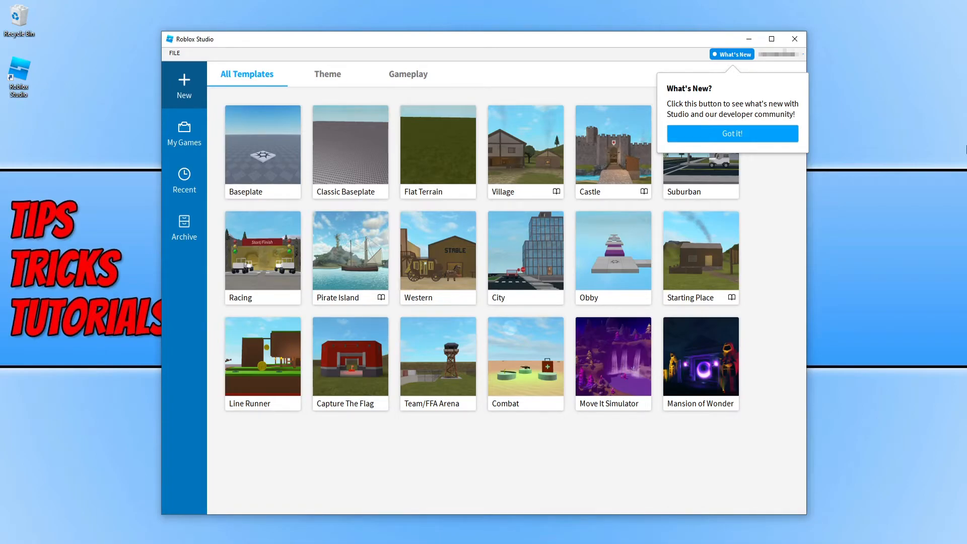
mouse_move(898, 142)
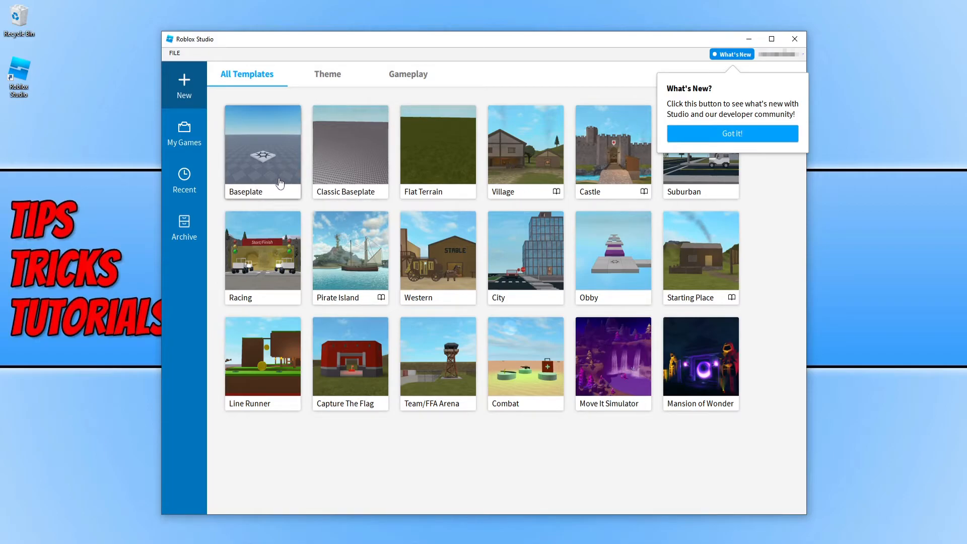
mouse_move(373, 180)
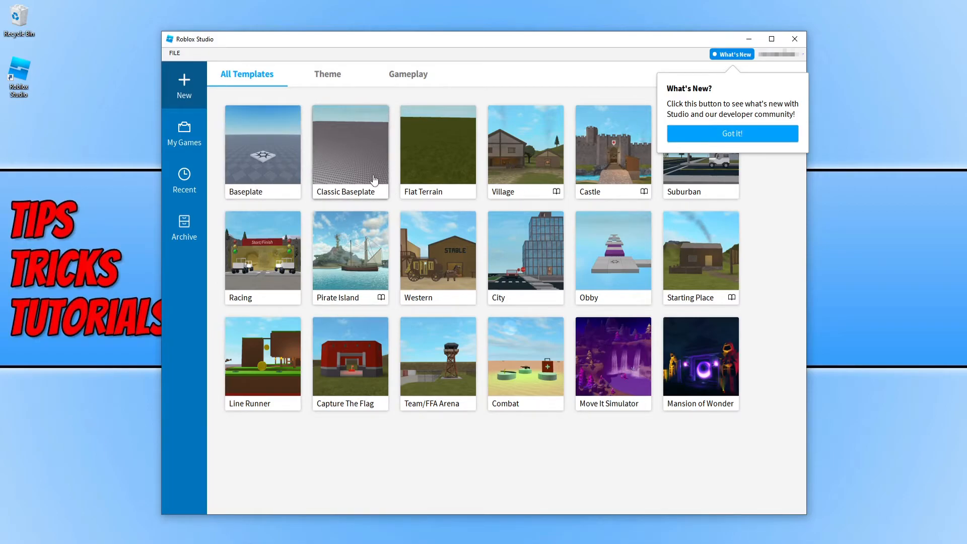
mouse_move(525, 165)
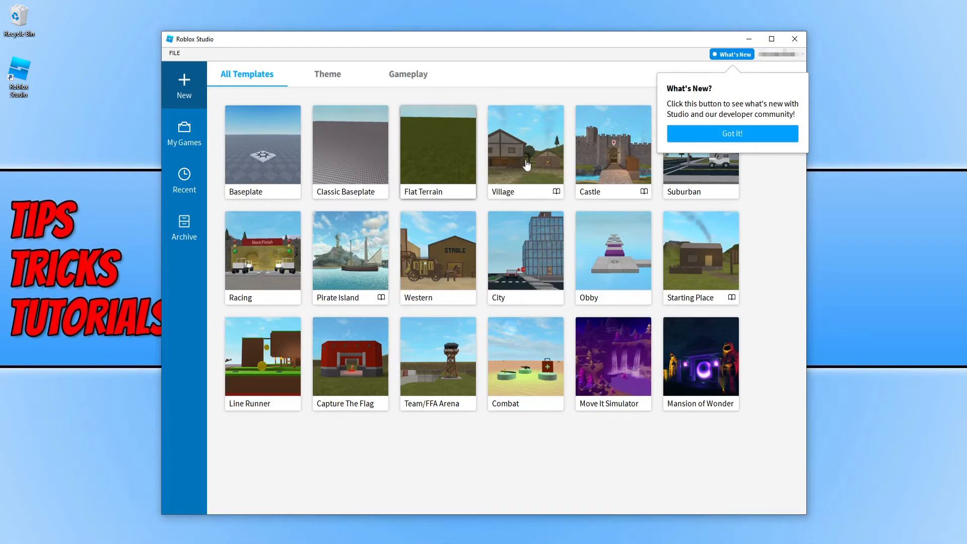
mouse_move(359, 242)
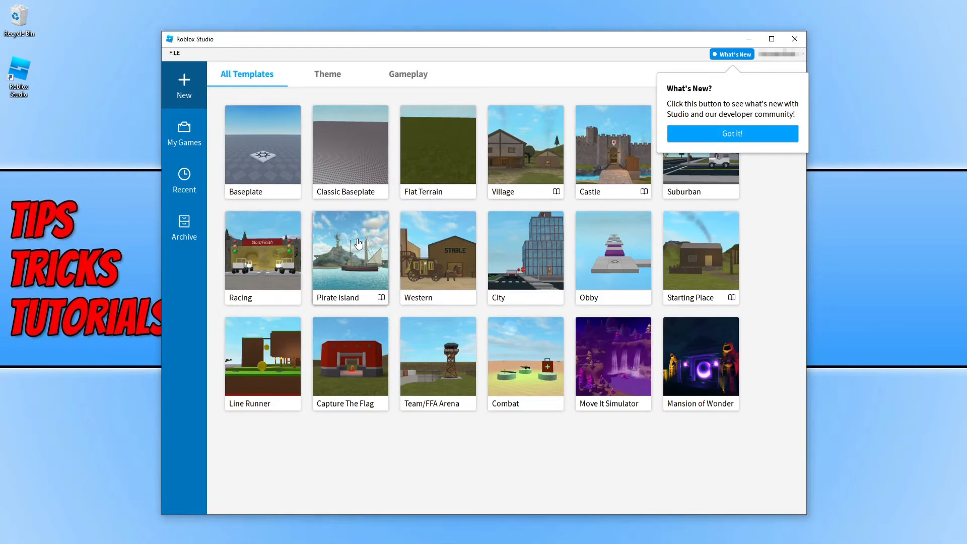
mouse_move(541, 252)
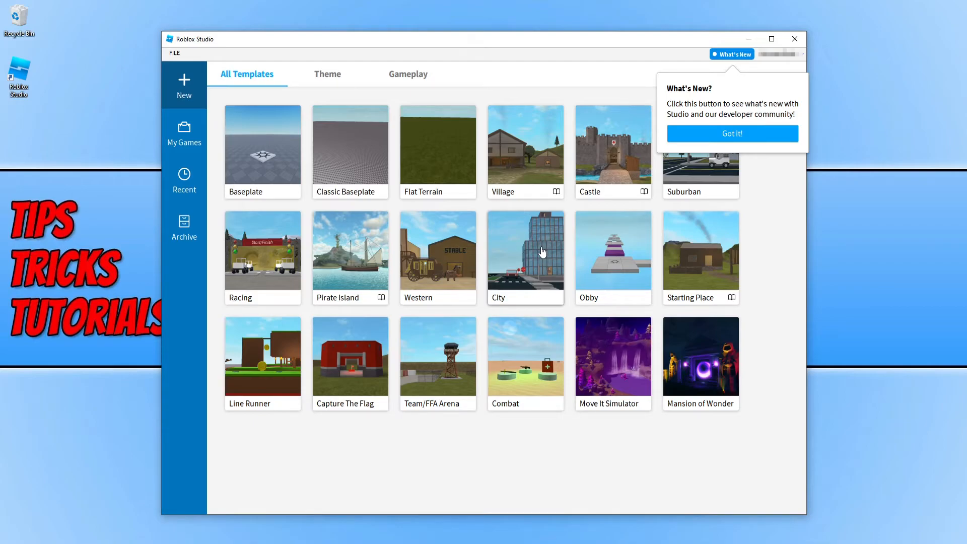
mouse_move(514, 280)
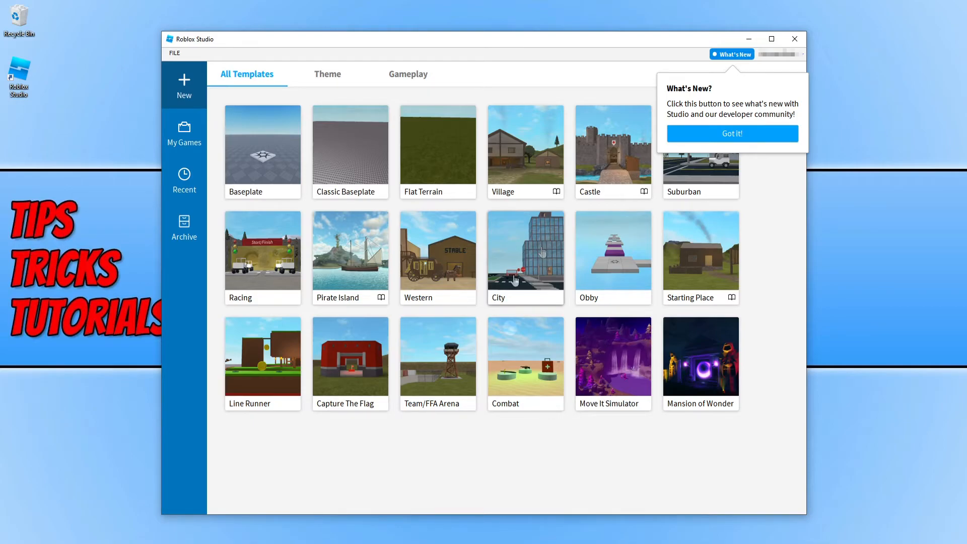
mouse_move(537, 263)
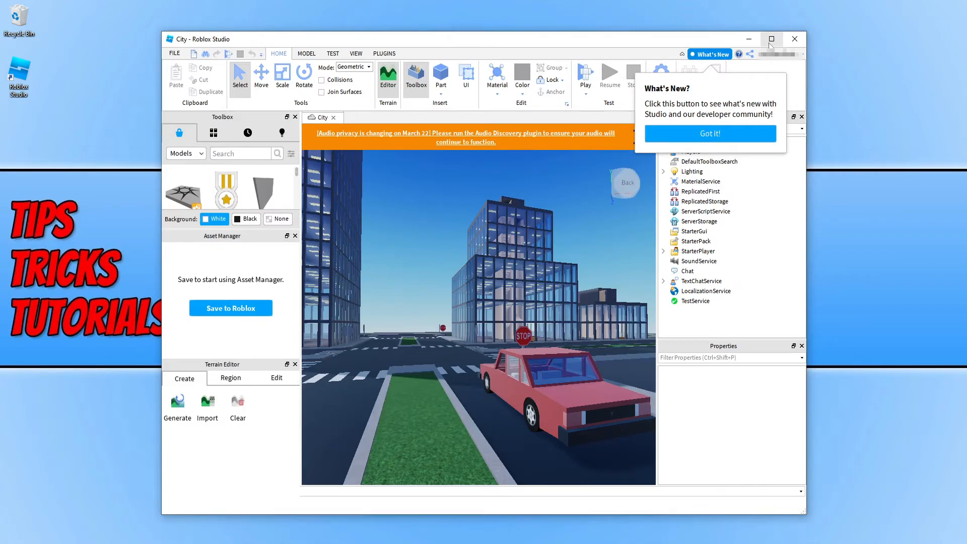
Step: Maximize the Roblox Studio window with the City template place open
click(772, 39)
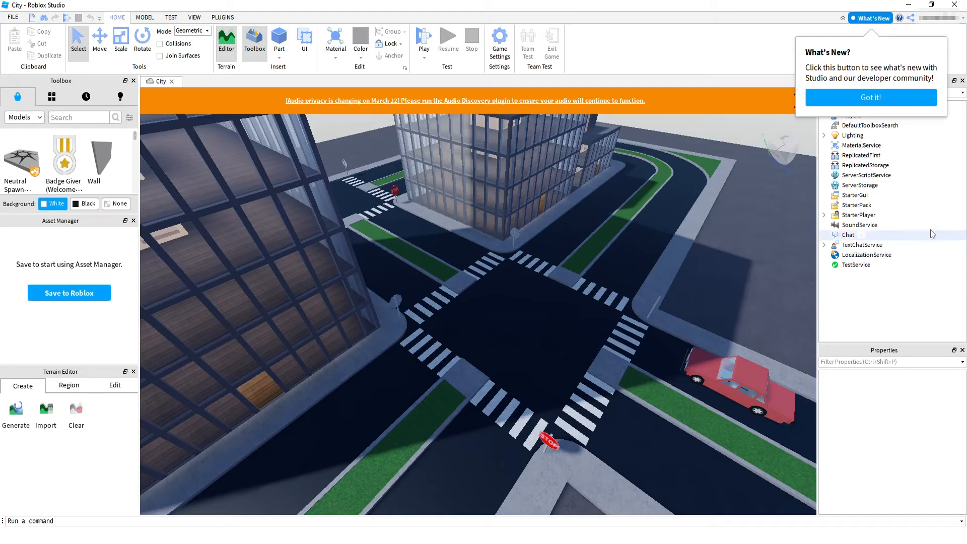
mouse_move(913, 5)
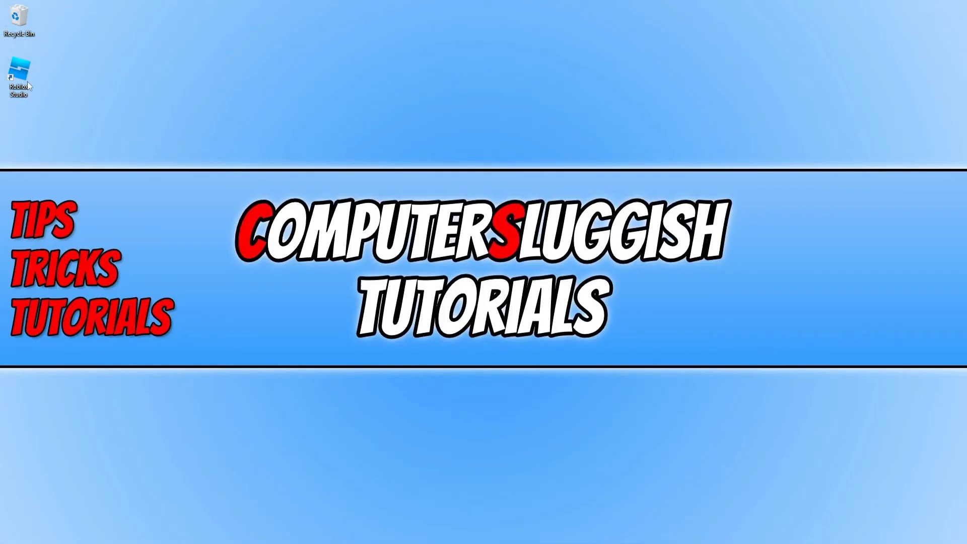
mouse_move(101, 94)
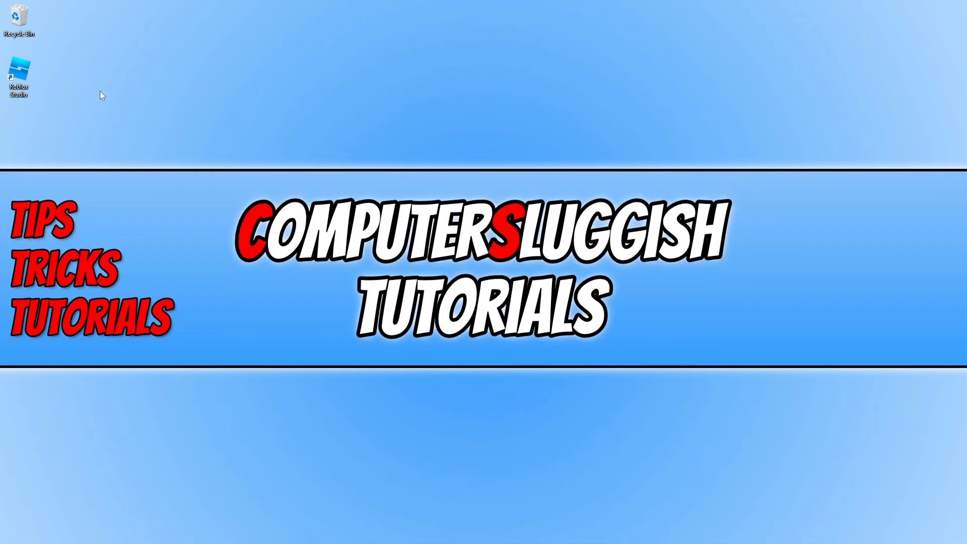